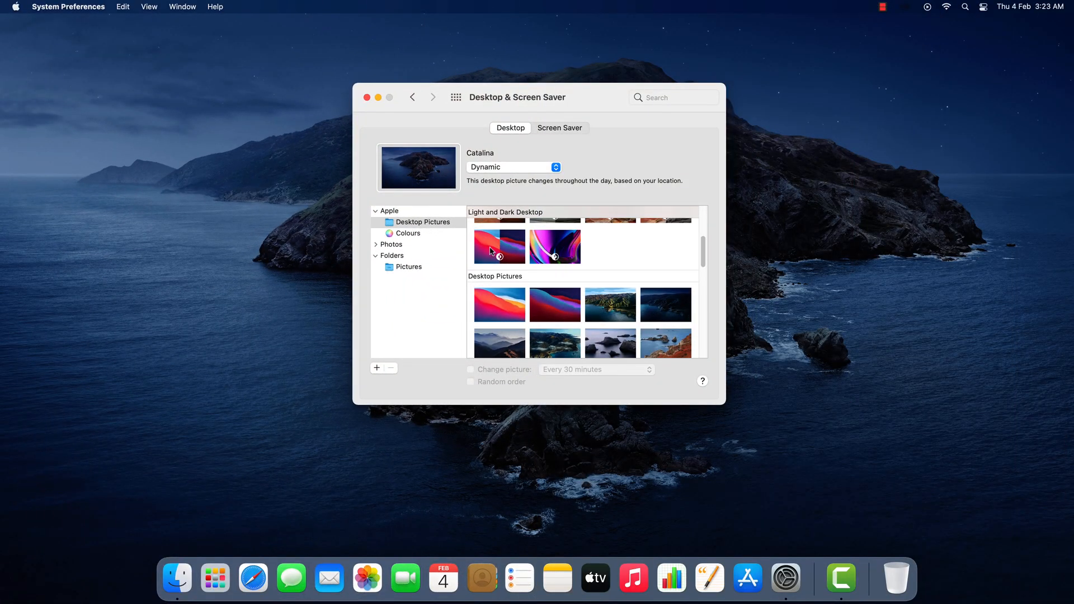
# Switch the desktop picture to Big Sur Graphic Dark, then Big Sur Night.
pyautogui.click(555, 304)
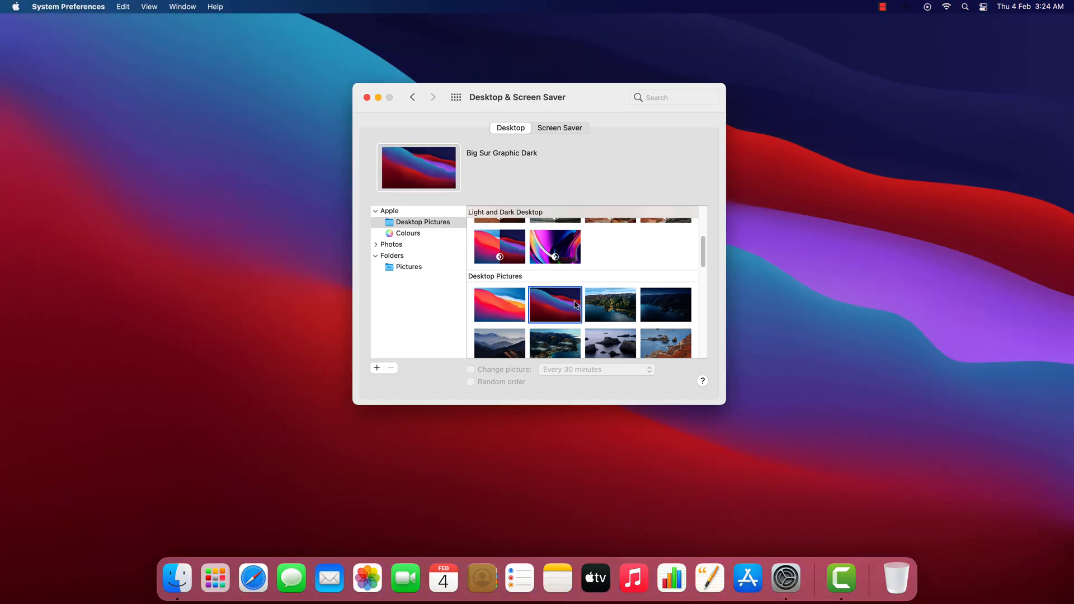
pyautogui.click(664, 304)
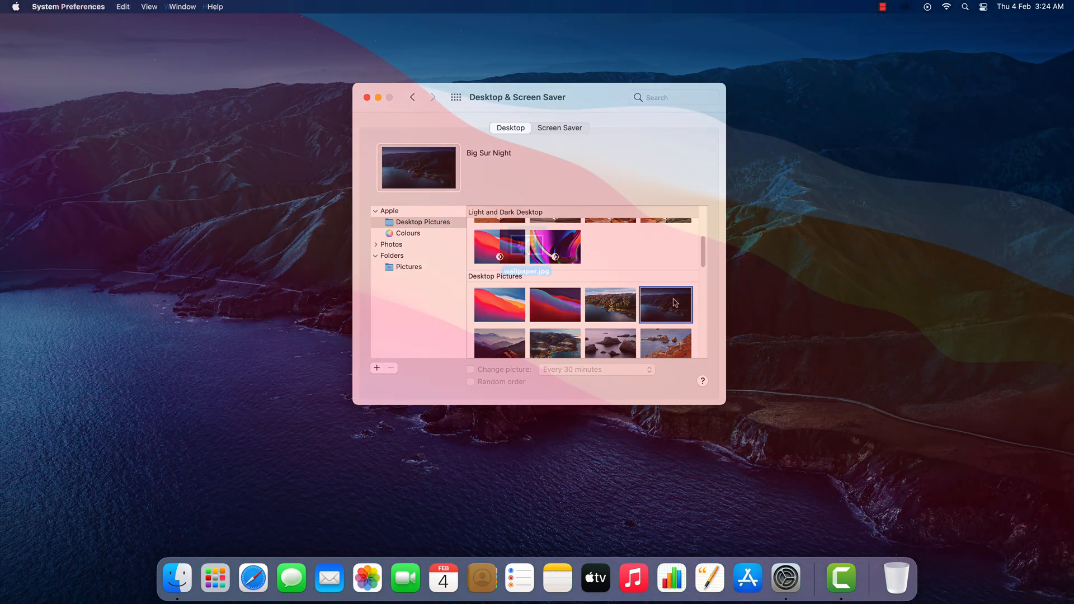
pyautogui.click(368, 97)
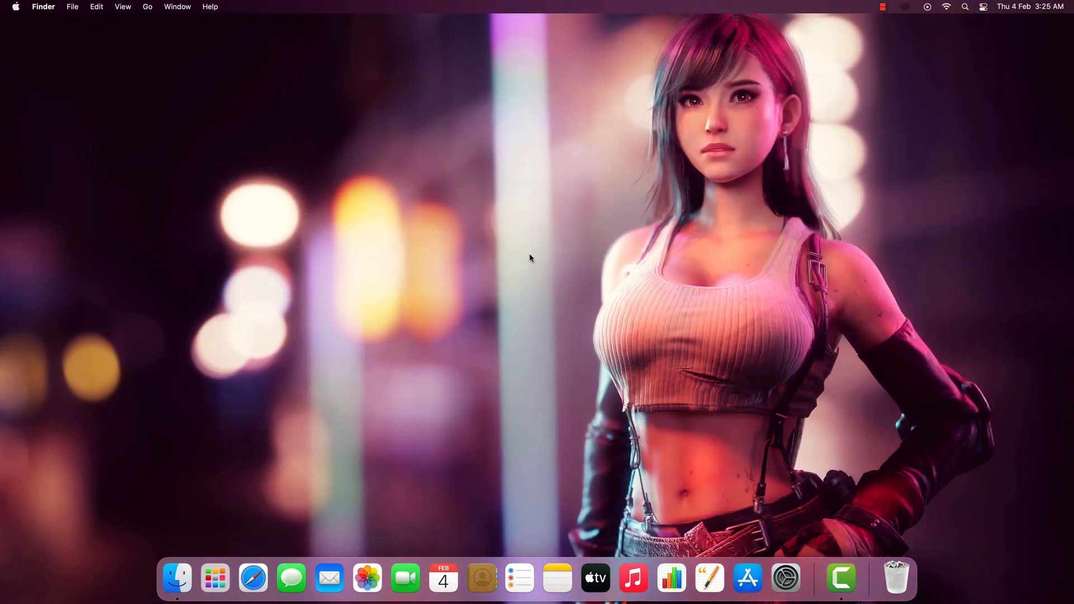
pyautogui.moveTo(481, 254)
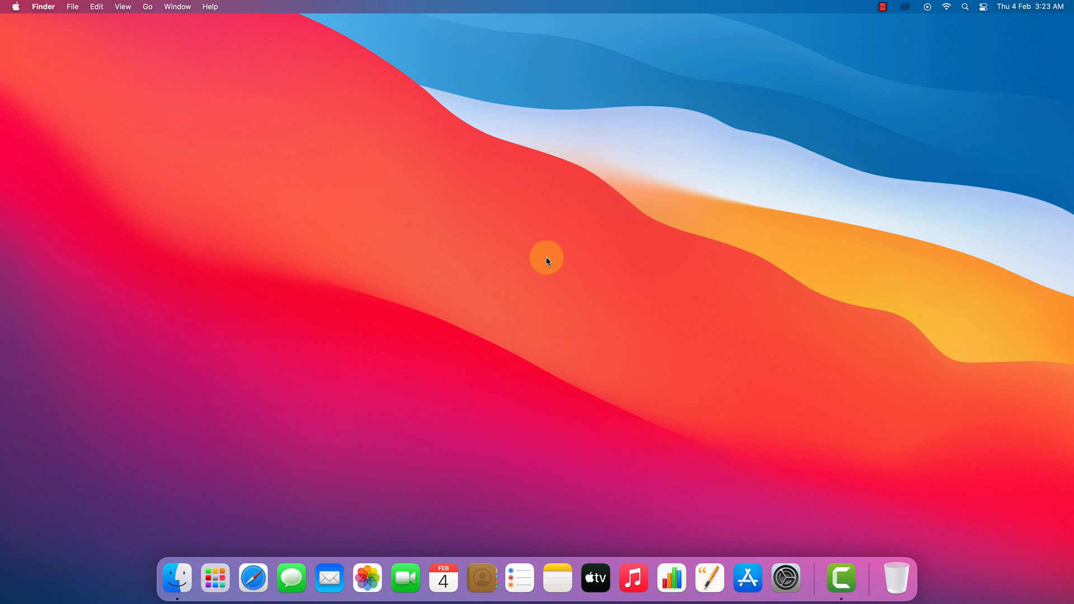
pyautogui.moveTo(536, 263)
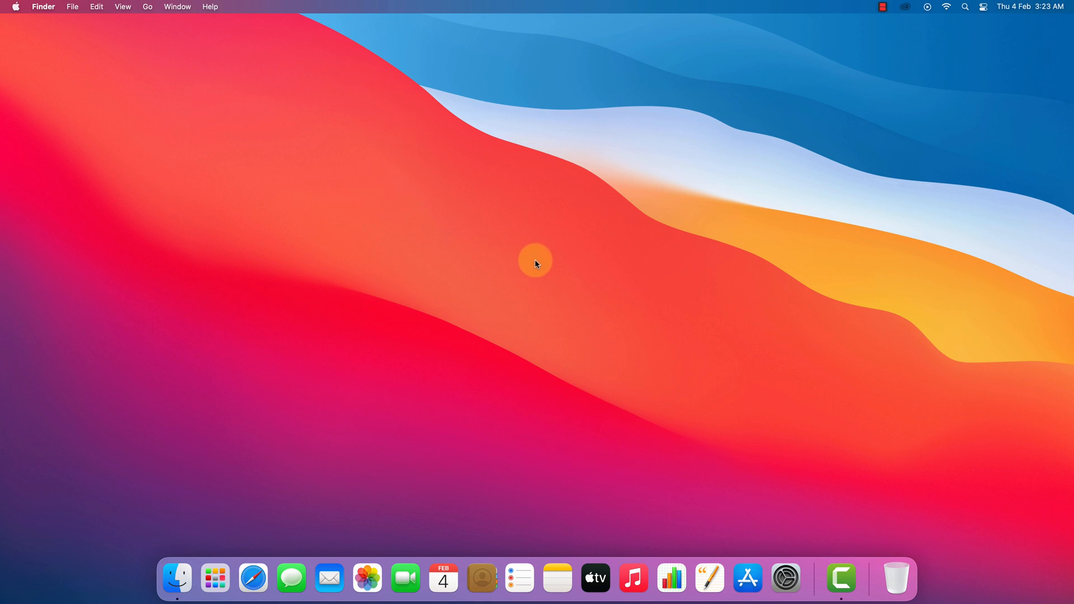
# Reach Change Desktop Background from the empty desktop's context menu.
pyautogui.rightClick(535, 263)
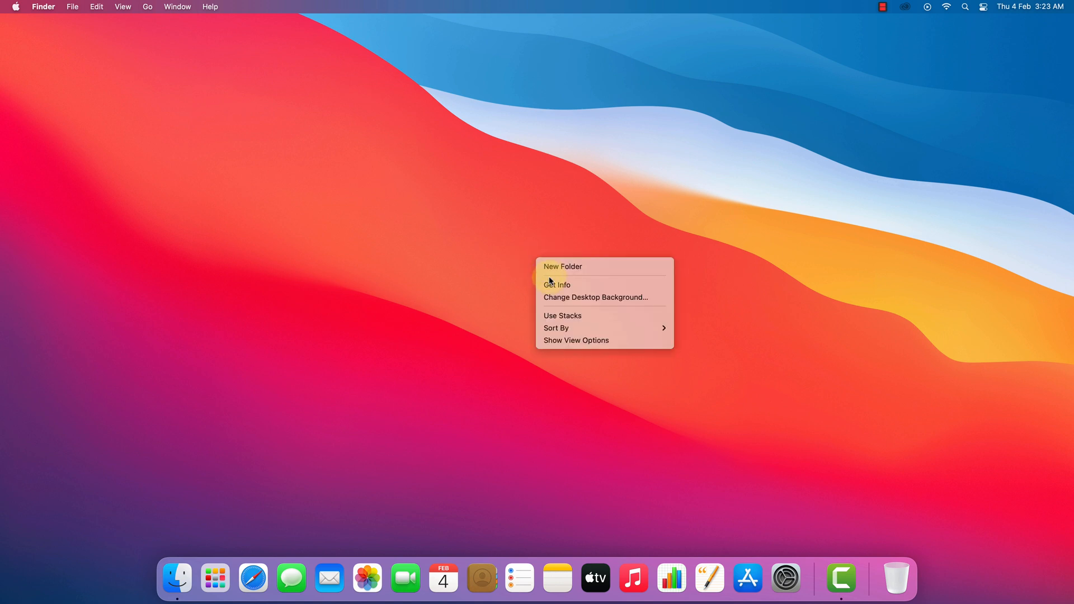
pyautogui.moveTo(564, 301)
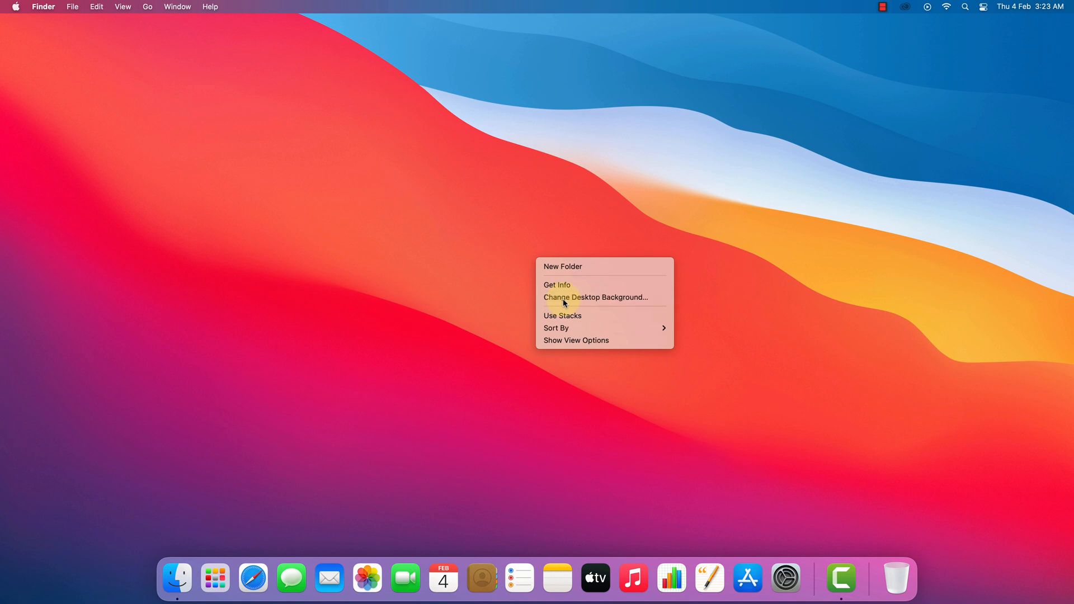
pyautogui.click(594, 297)
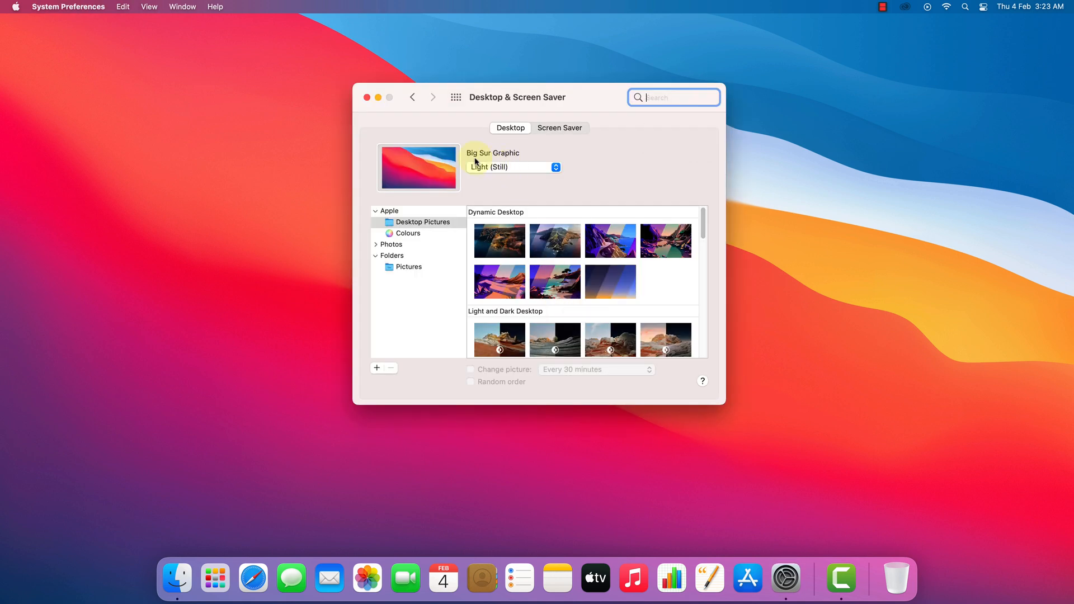
pyautogui.moveTo(515, 169)
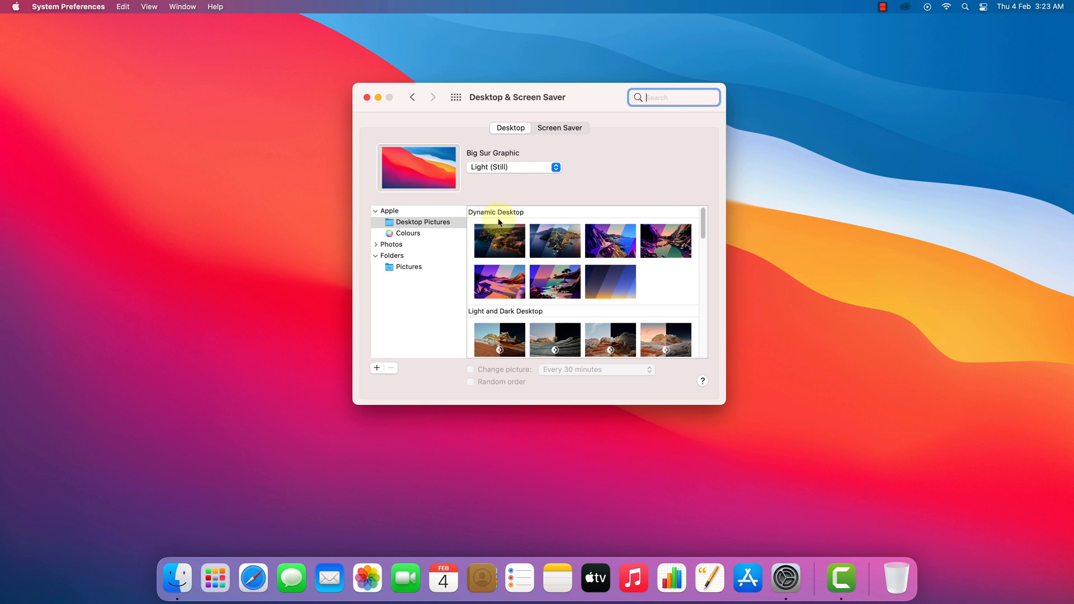
pyautogui.moveTo(499, 251)
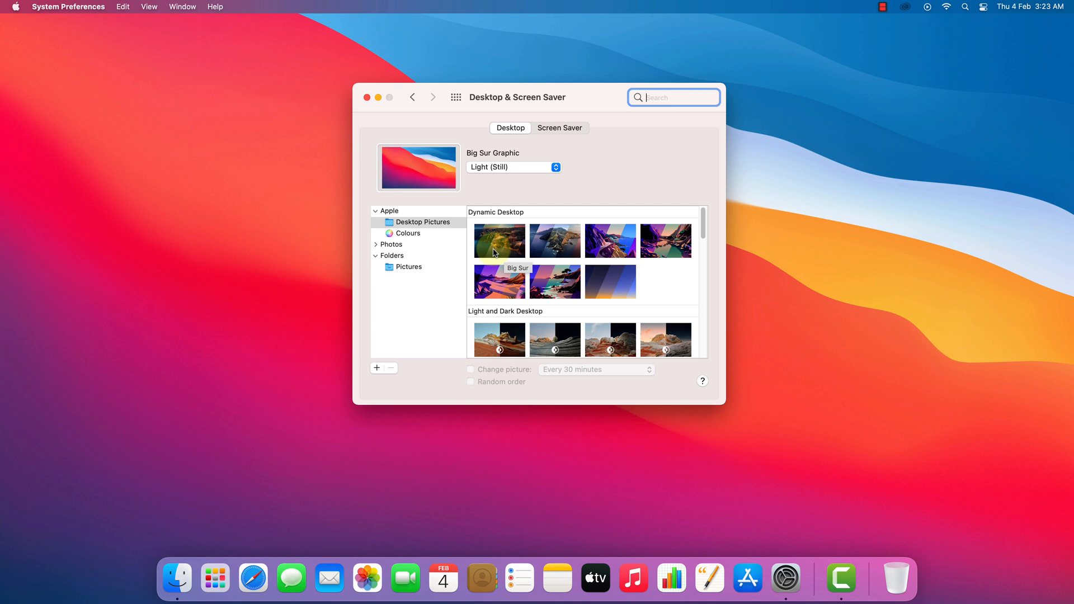
# Preview the dynamic Big Sur and Catalina pictures, then close Desktop & Screen Saver.
pyautogui.click(499, 240)
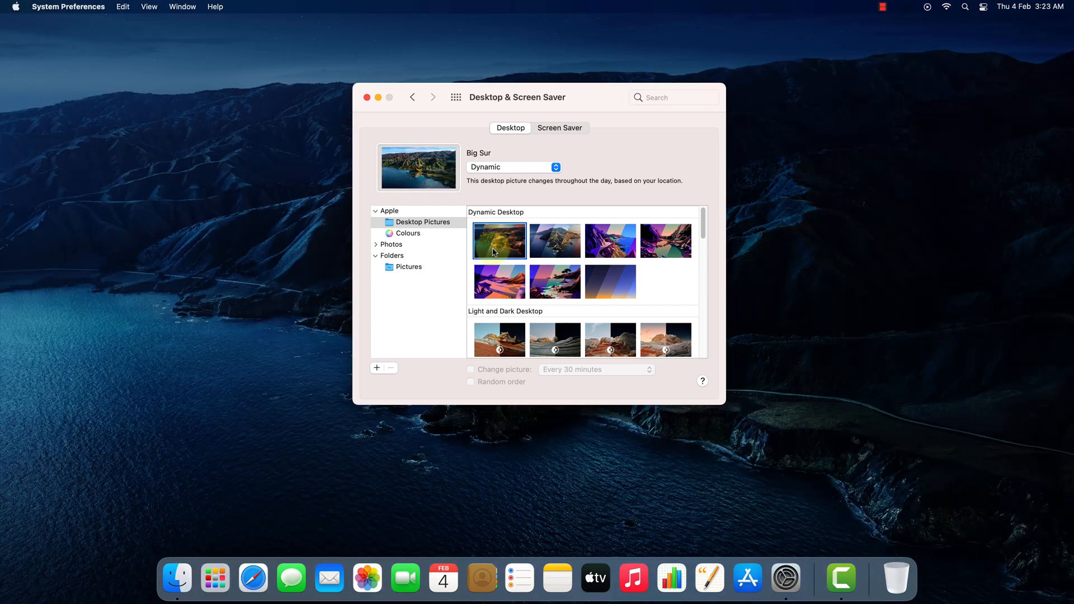
pyautogui.click(555, 239)
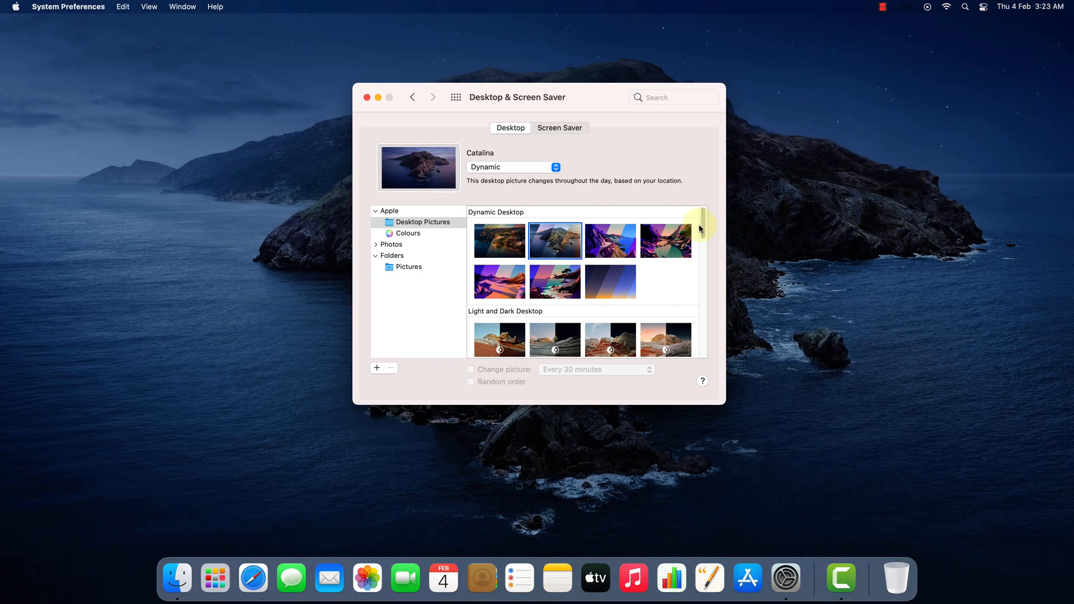
pyautogui.scroll(-3)
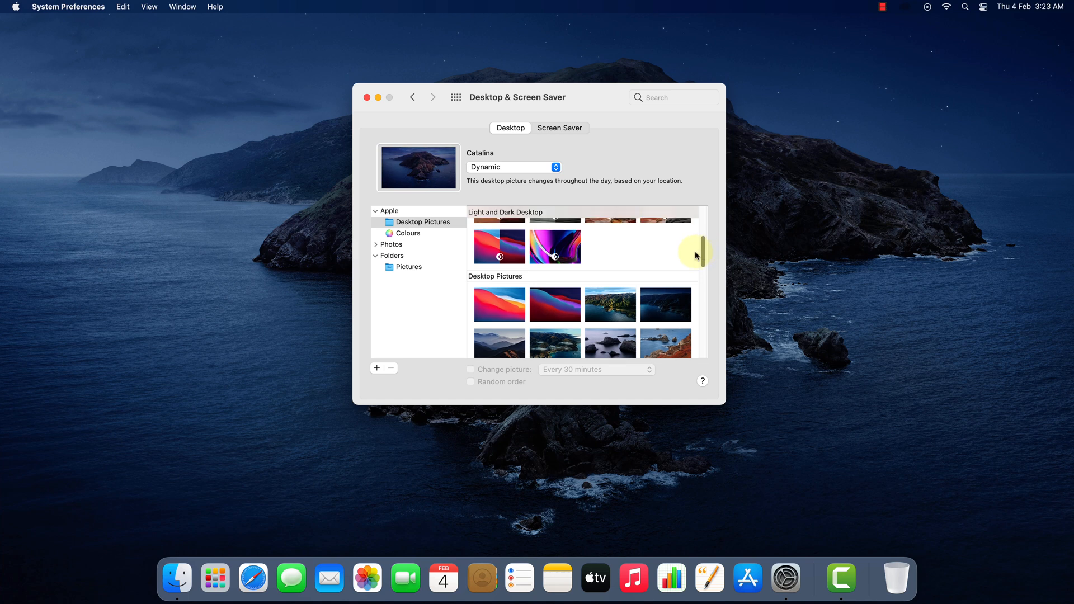
pyautogui.click(499, 246)
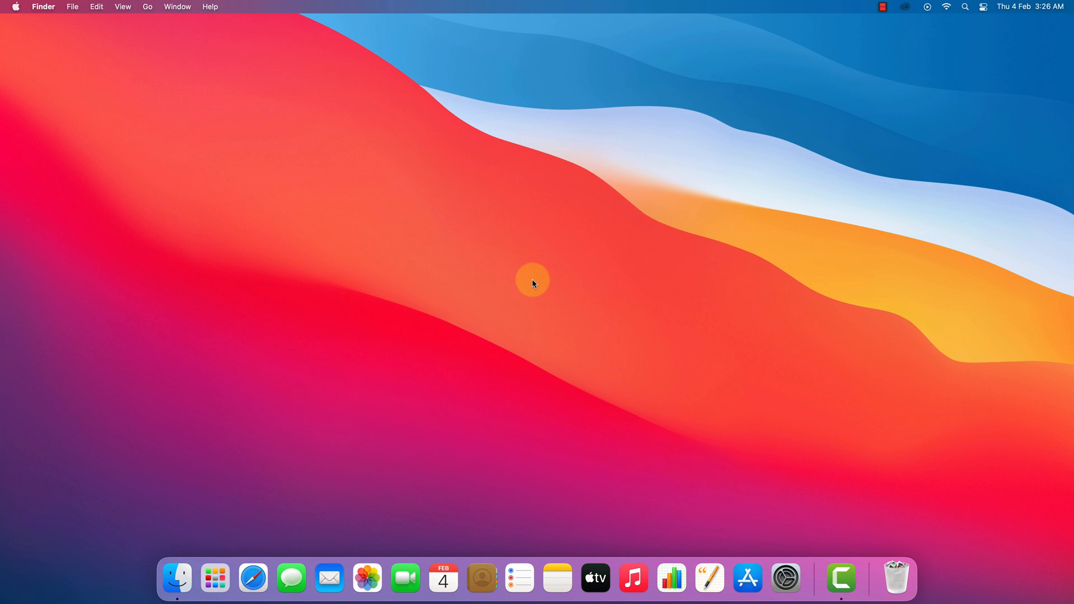
# Show the Downloads folder containing wallpaper.jpg in a new Finder window.
pyautogui.click(177, 578)
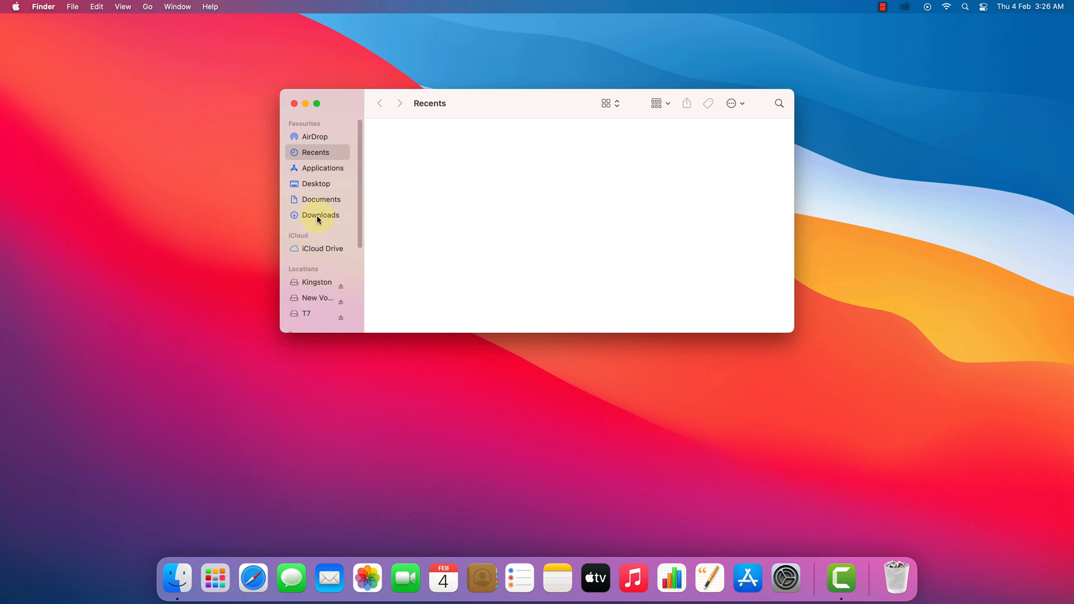
pyautogui.click(320, 215)
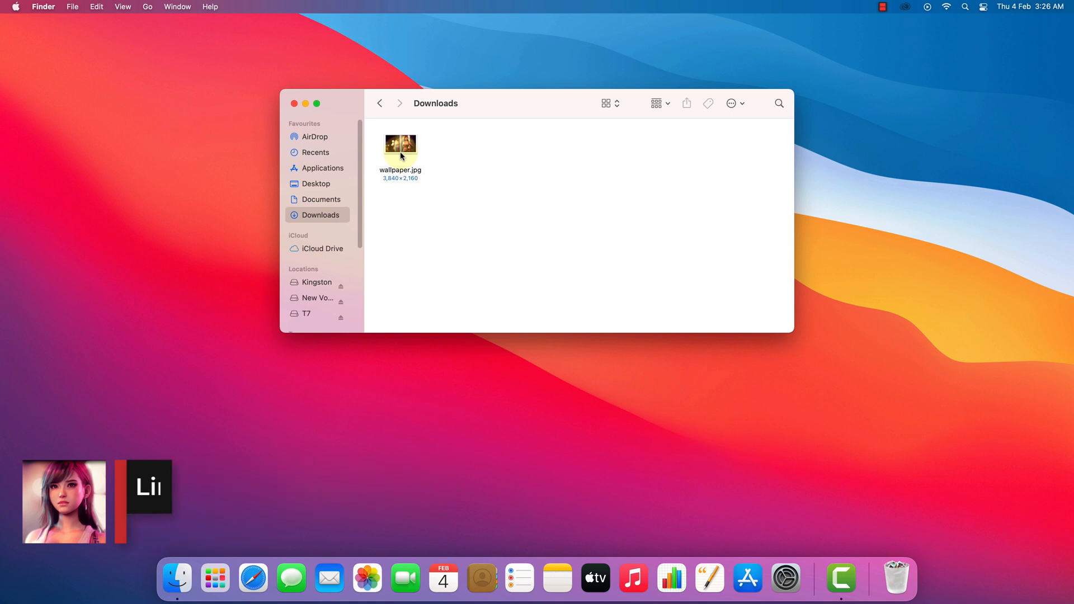
# Make wallpaper.jpg the desktop picture via Set Desktop Picture and close Downloads.
pyautogui.rightClick(401, 142)
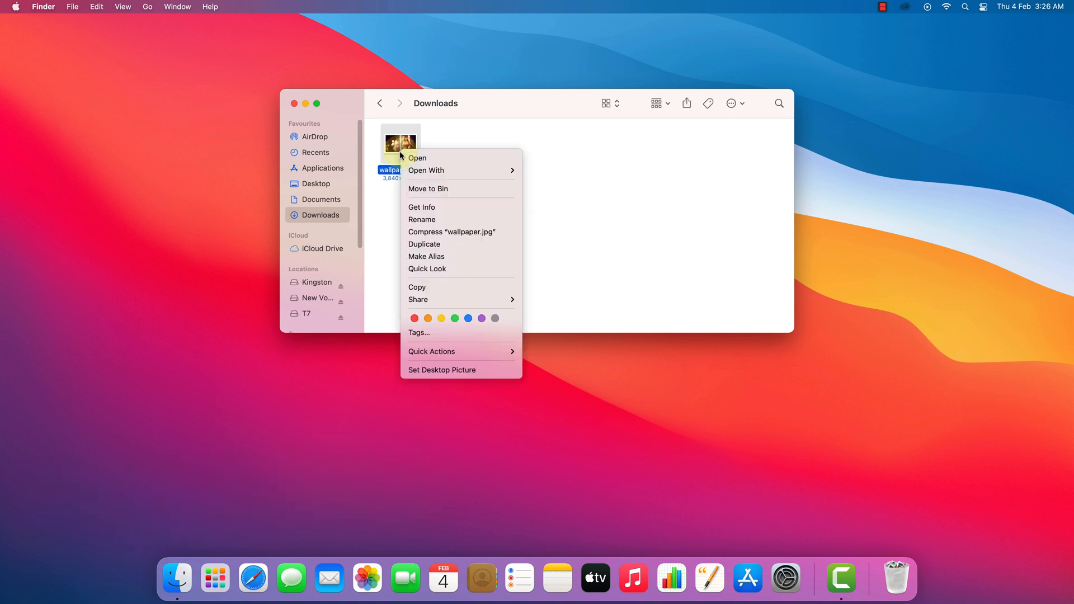
pyautogui.moveTo(425, 373)
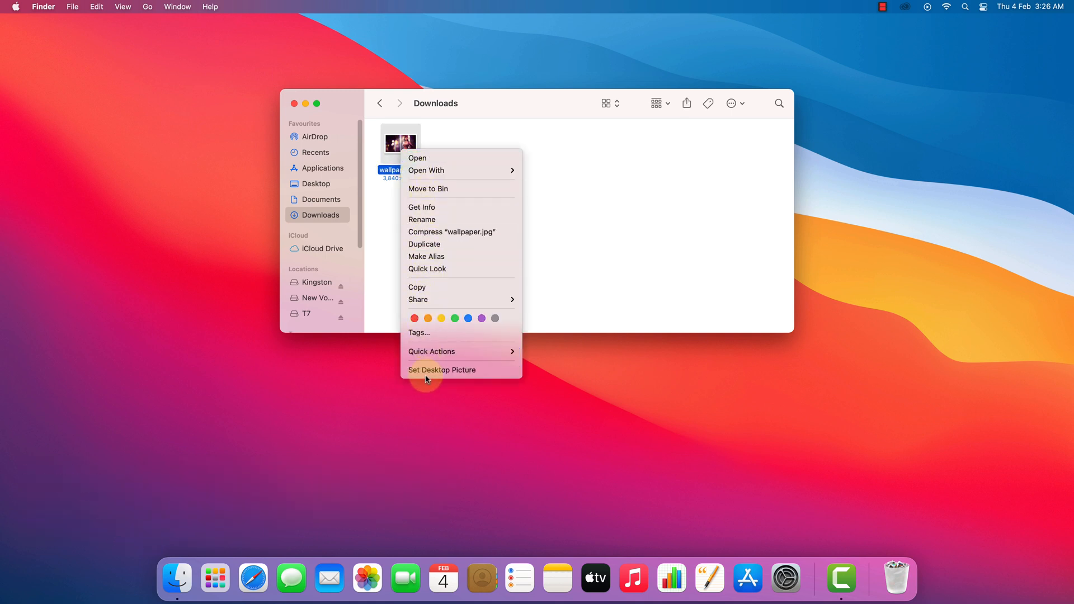
pyautogui.click(440, 370)
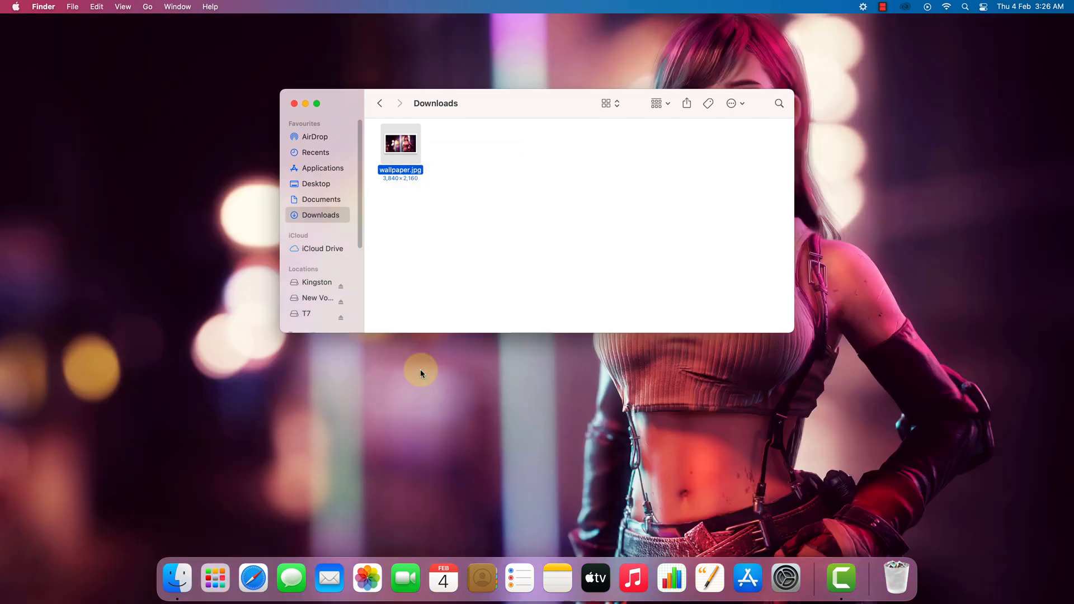
pyautogui.click(294, 103)
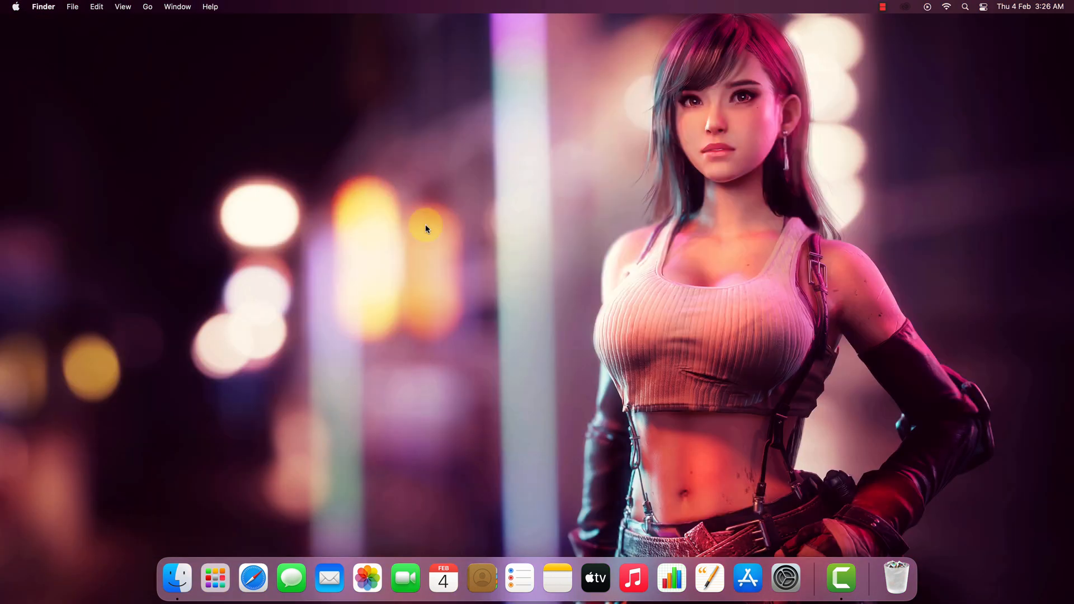